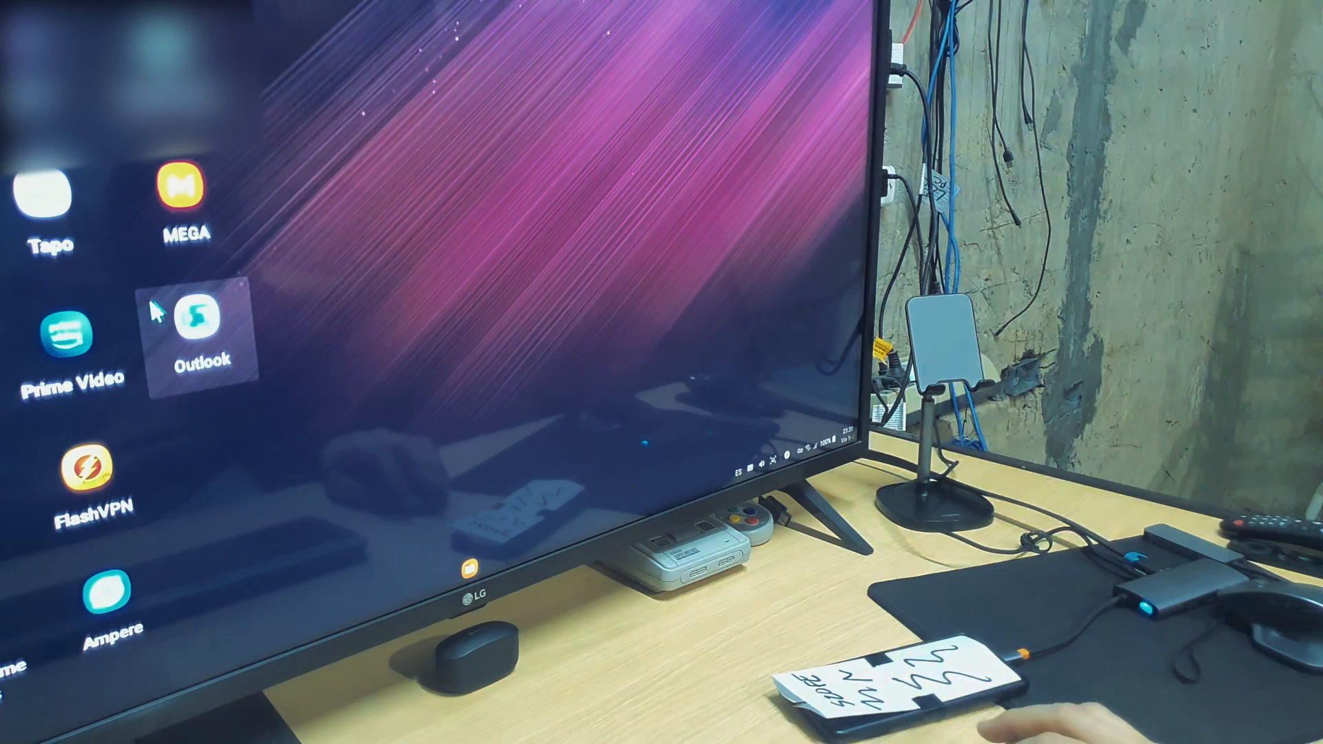
mouse_move(337, 249)
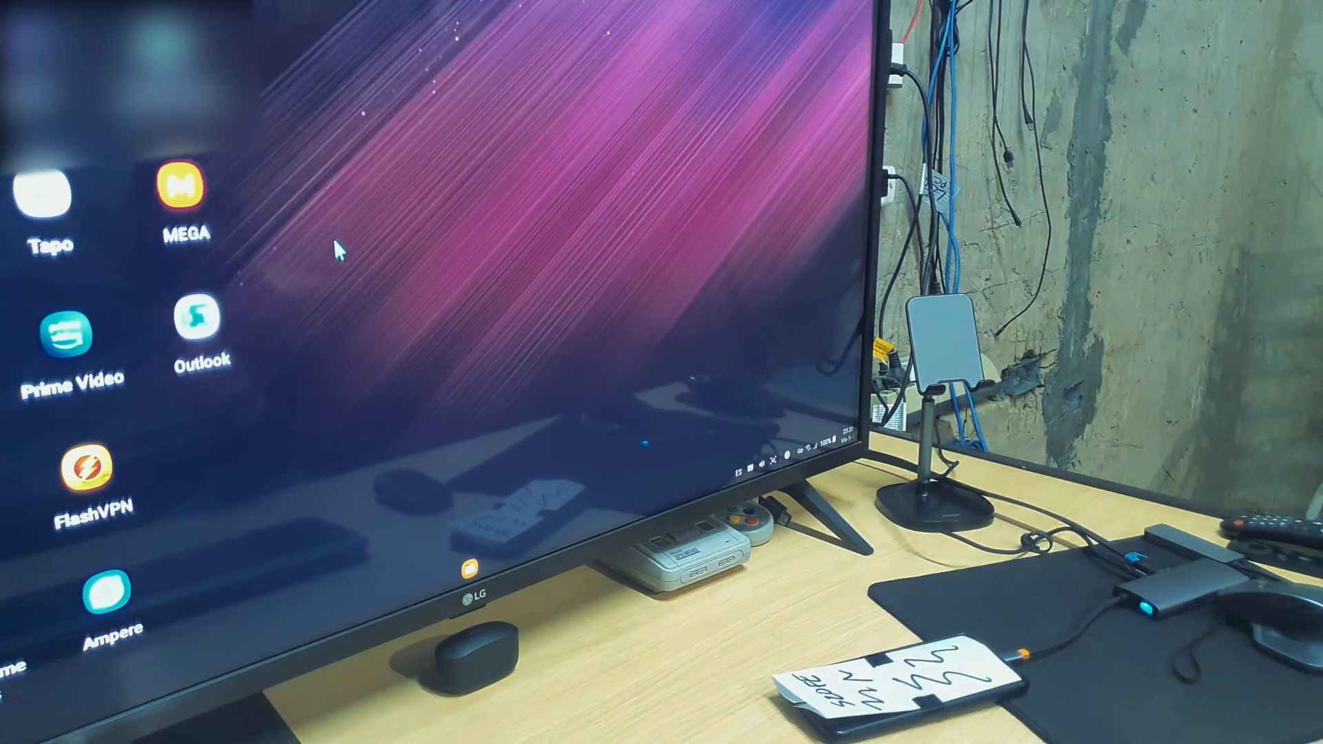